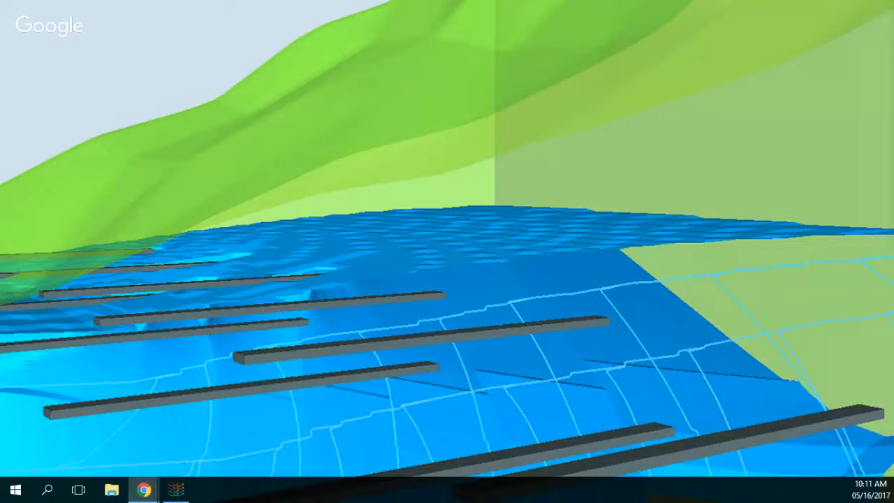
Bring up the Docker installation tutorial and scroll through it.
click(143, 489)
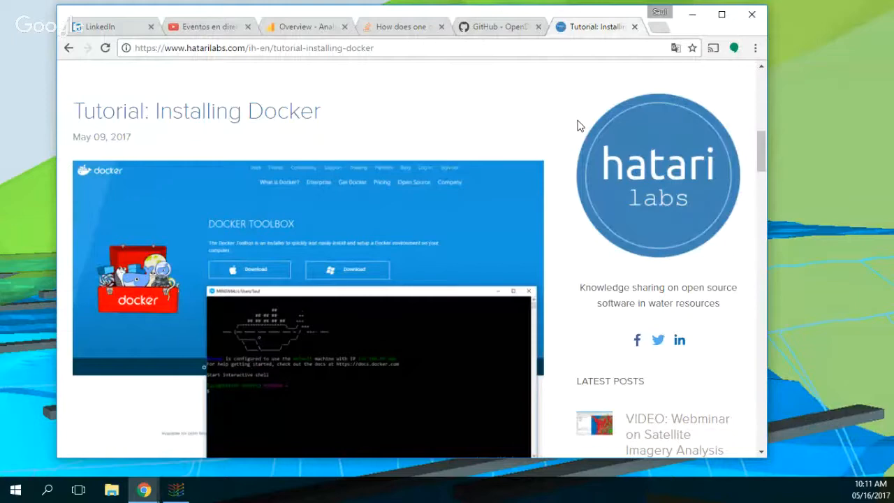
mouse_move(304, 164)
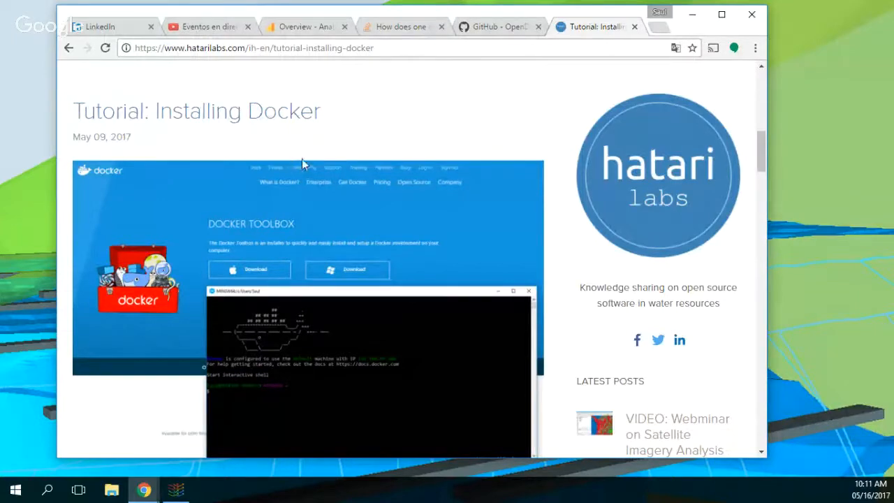
mouse_move(180, 124)
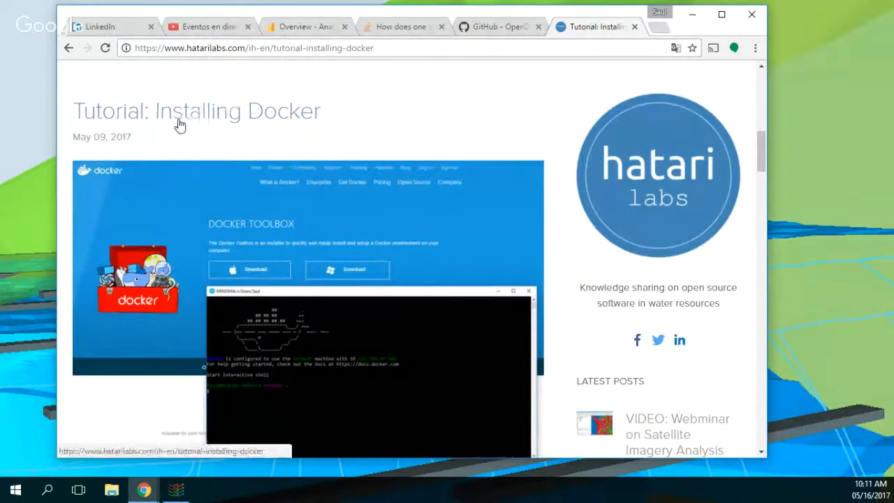
scroll(down, 3)
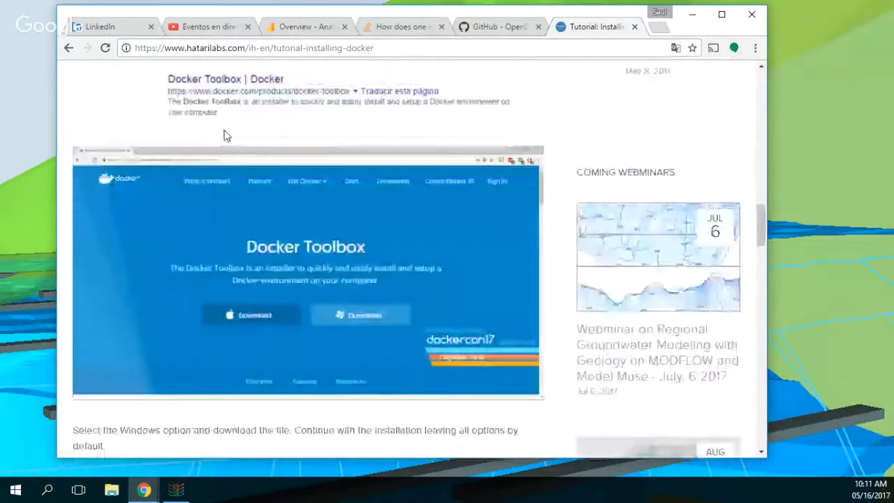
scroll(down, 3)
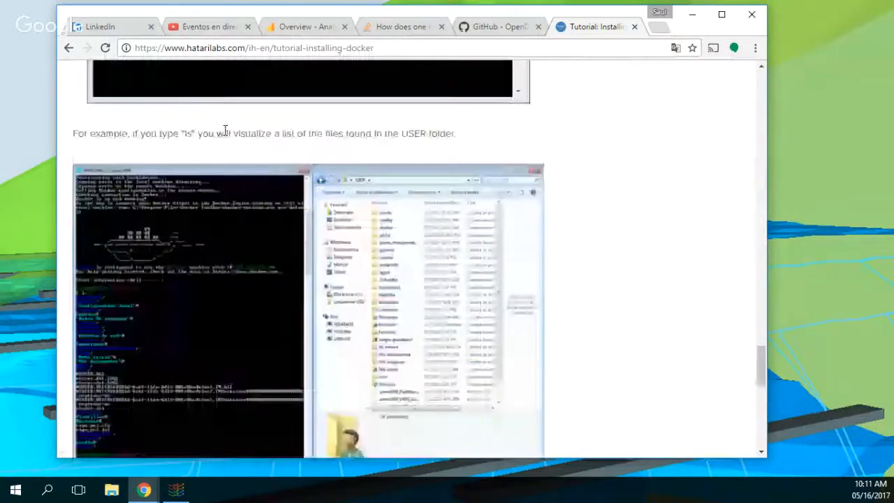
scroll(down, 3)
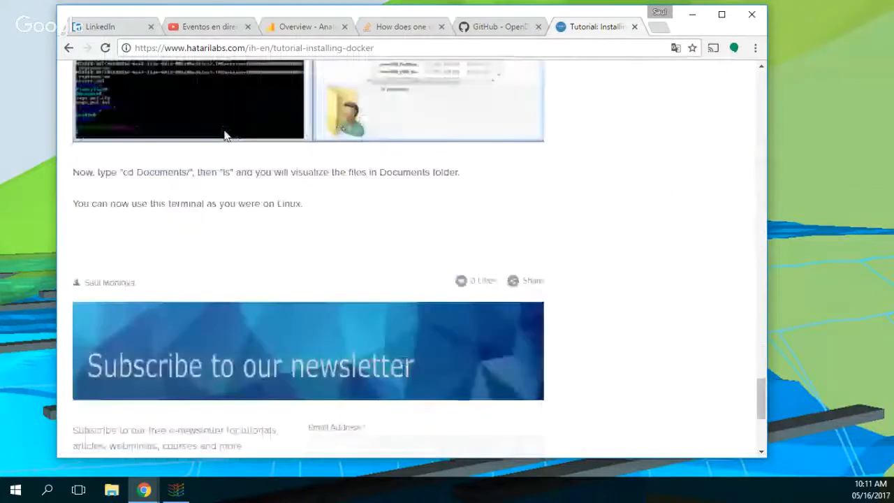
scroll(up, 3)
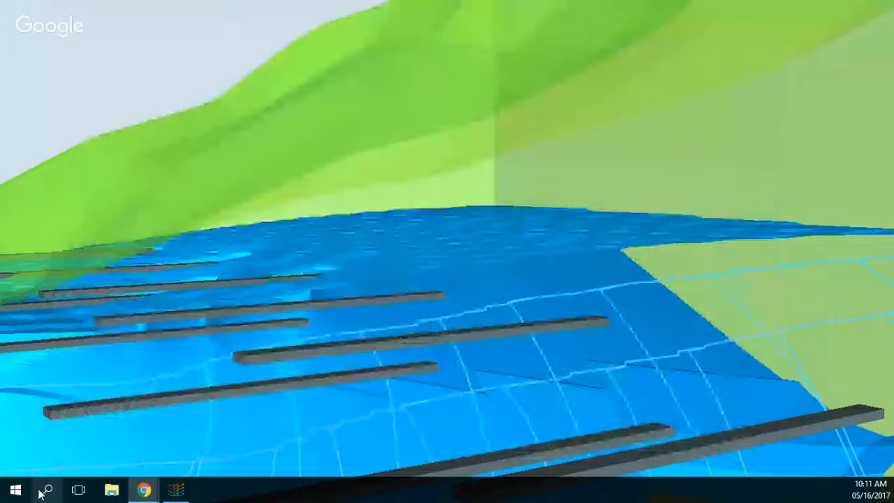
Search for 'docker', launch Docker Quickstart Terminal and maximize its window.
click(47, 489)
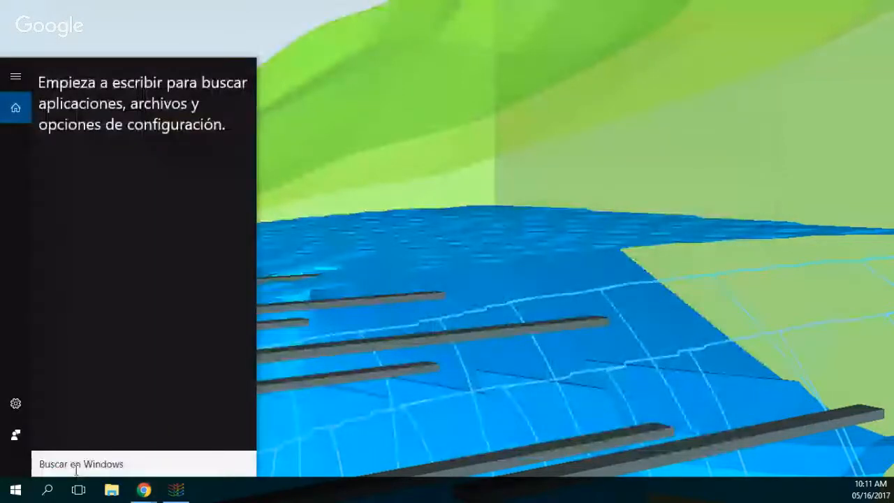
text(docker)
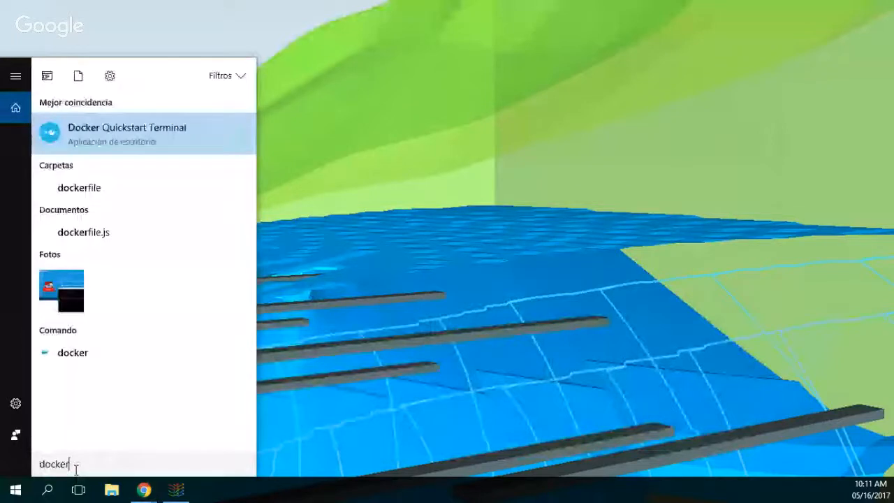
click(127, 133)
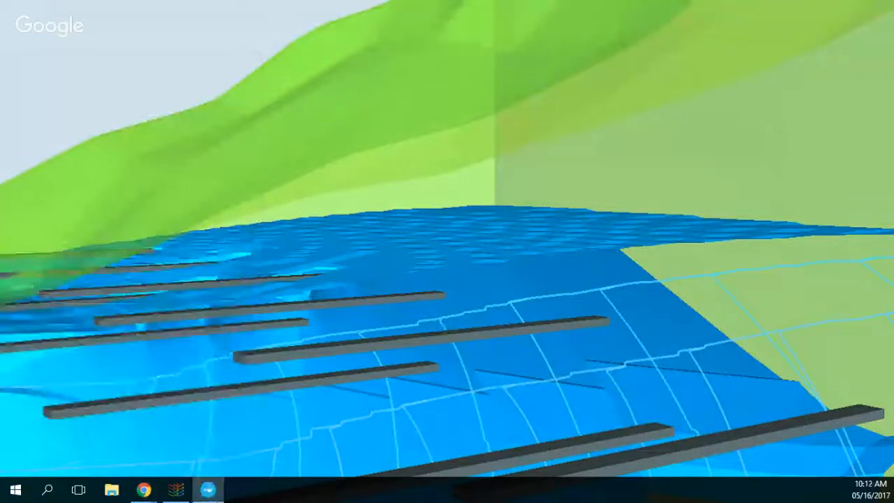
click(208, 489)
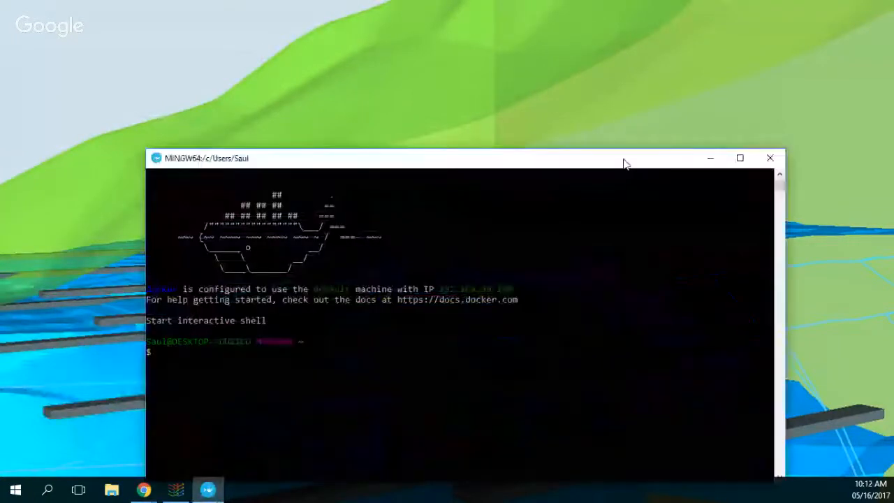
click(740, 158)
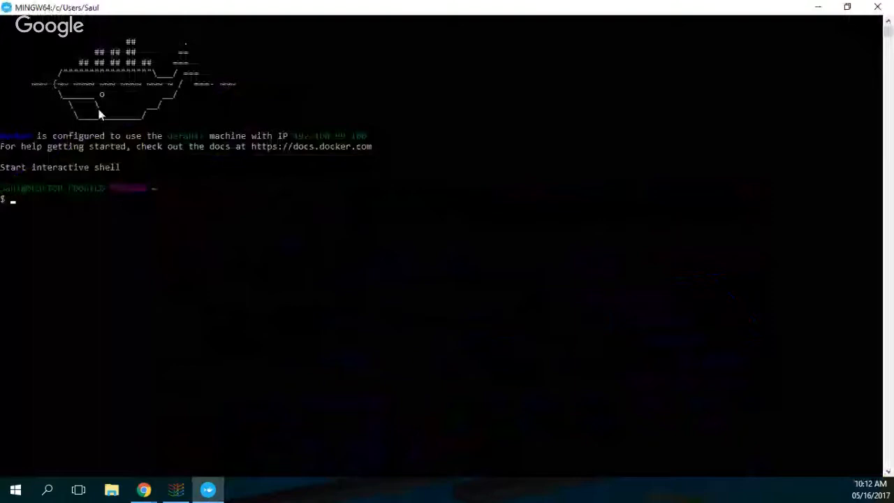
mouse_move(146, 465)
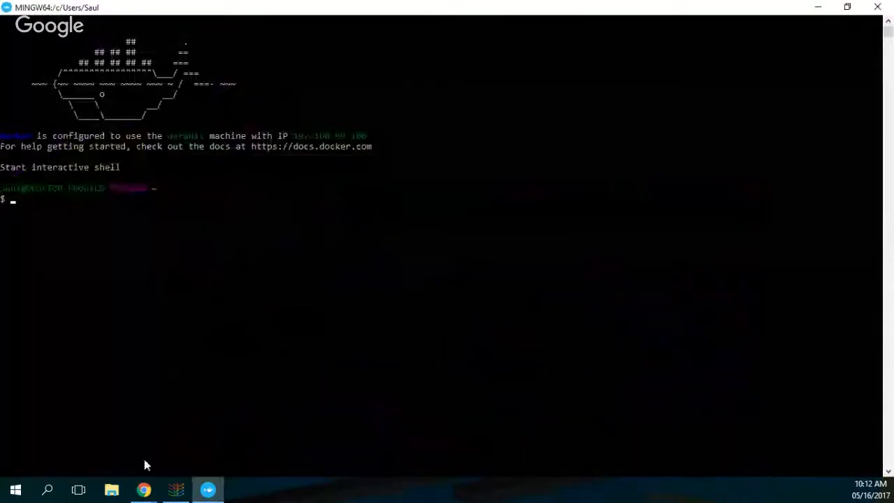
mouse_move(175, 489)
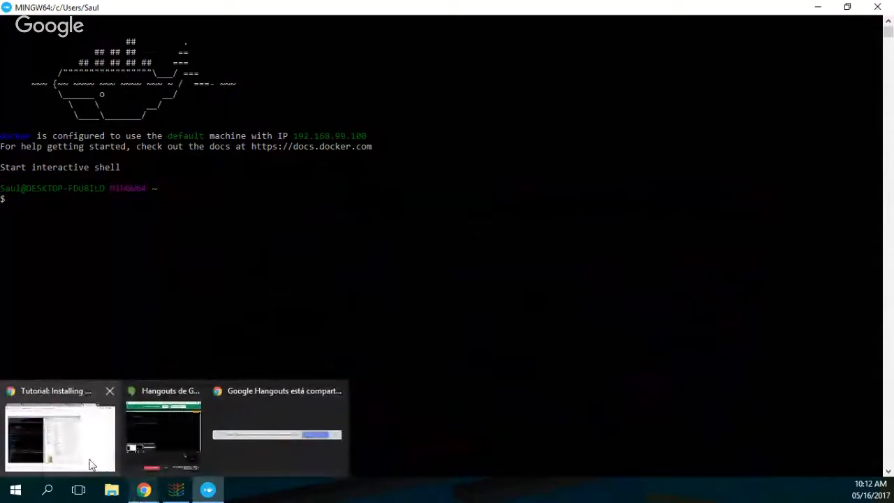
click(59, 436)
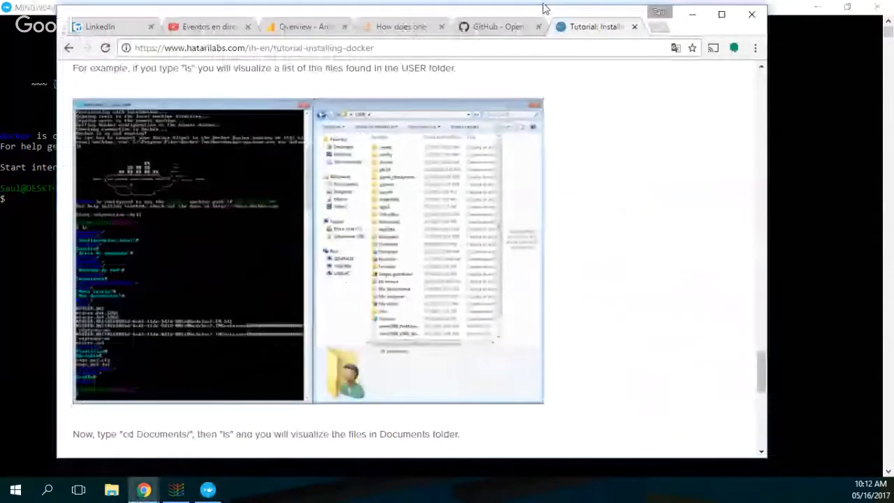
click(496, 27)
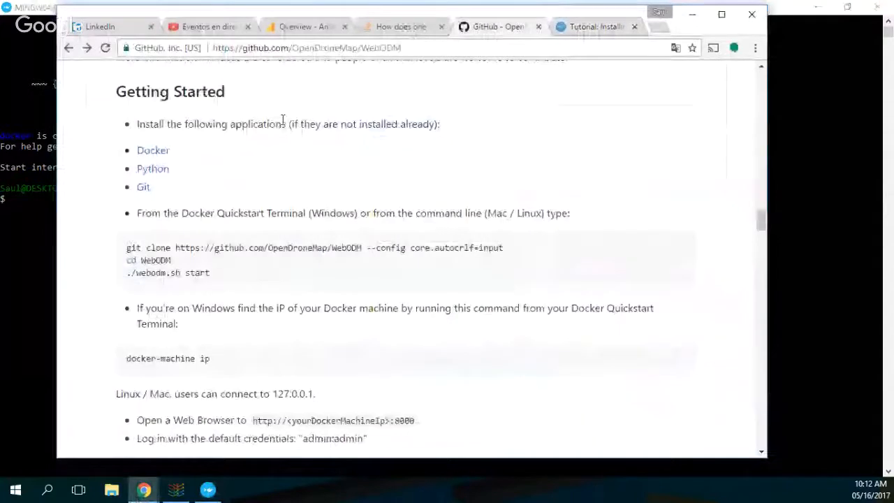
mouse_move(289, 163)
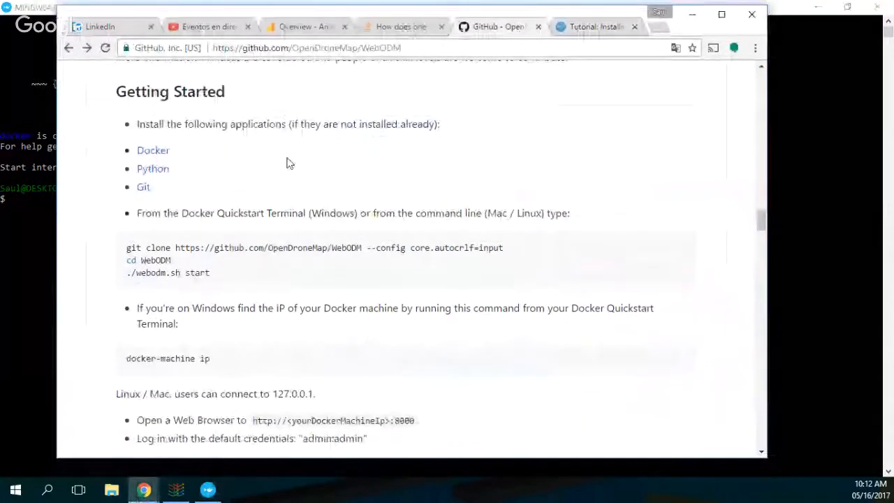
scroll(up, 3)
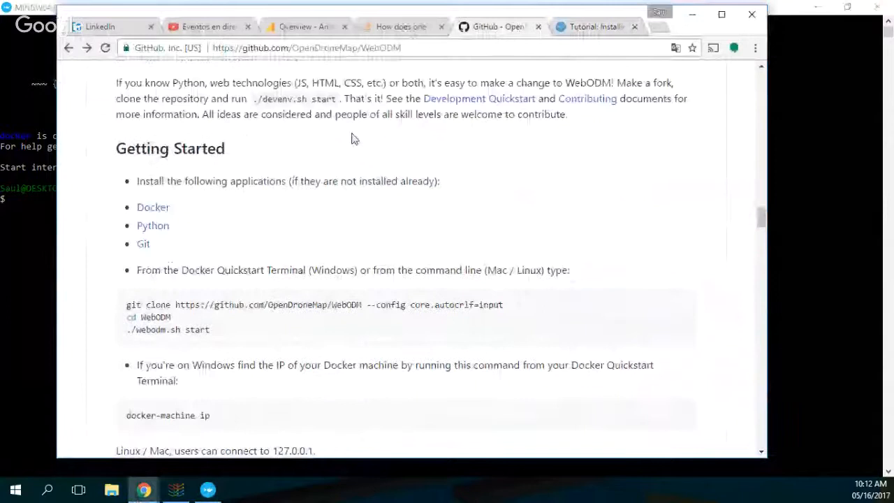
scroll(down, 3)
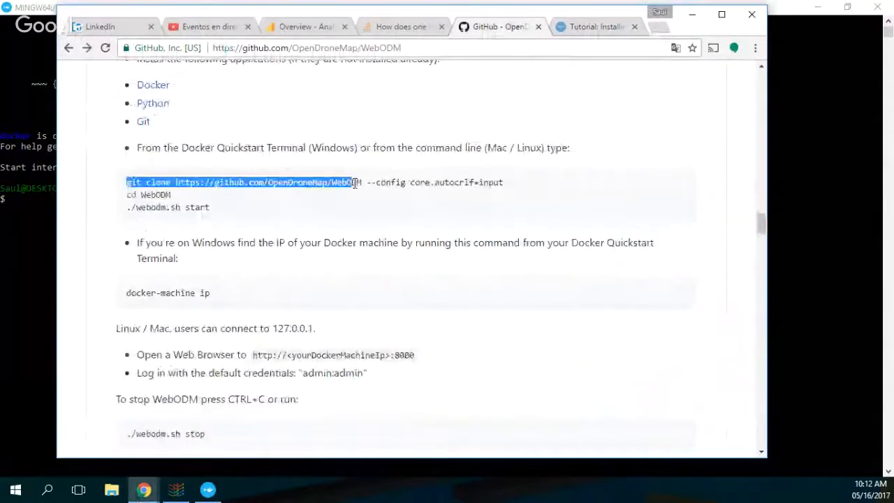
drag(356, 183, 503, 183)
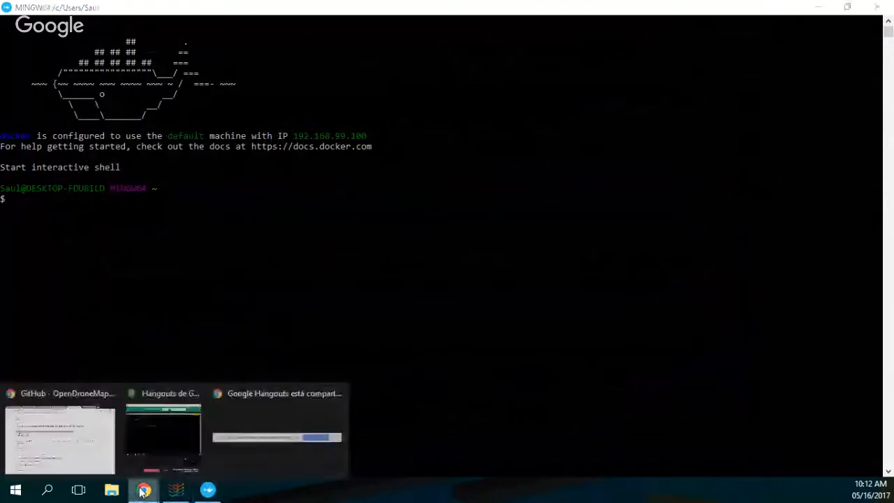
Reselect the WebODM git clone command line, then enter 'cd Documents/' in the terminal.
click(59, 440)
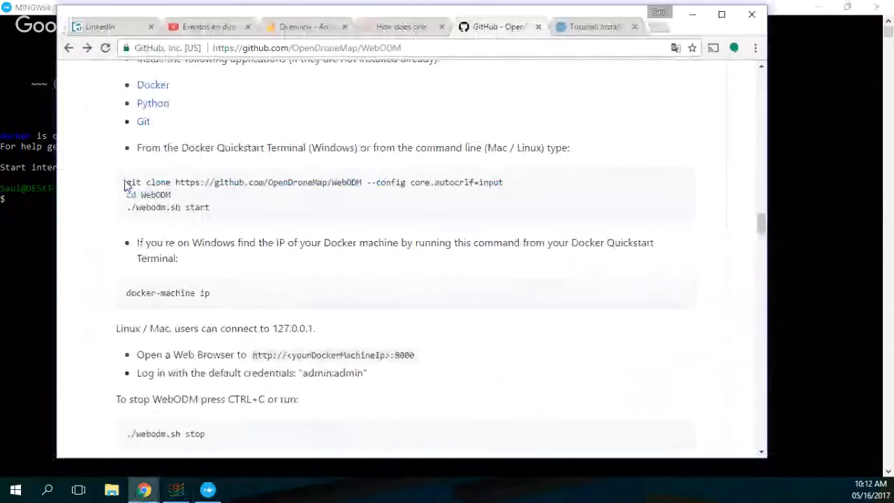
triple_click(314, 181)
text(ls)
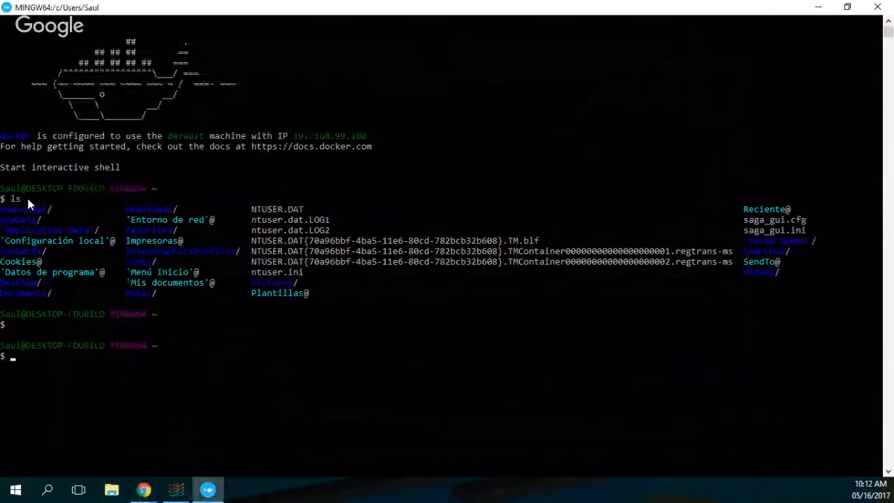
text(c)
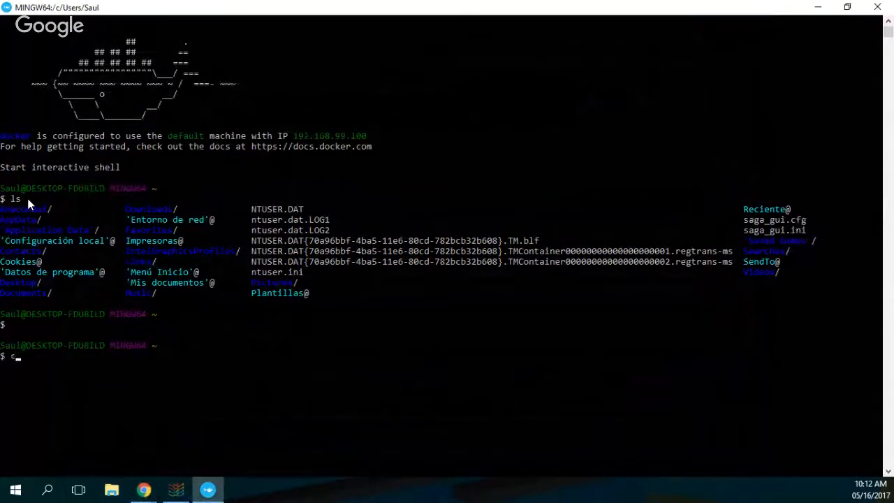
text(d Documents/)
text(ls)
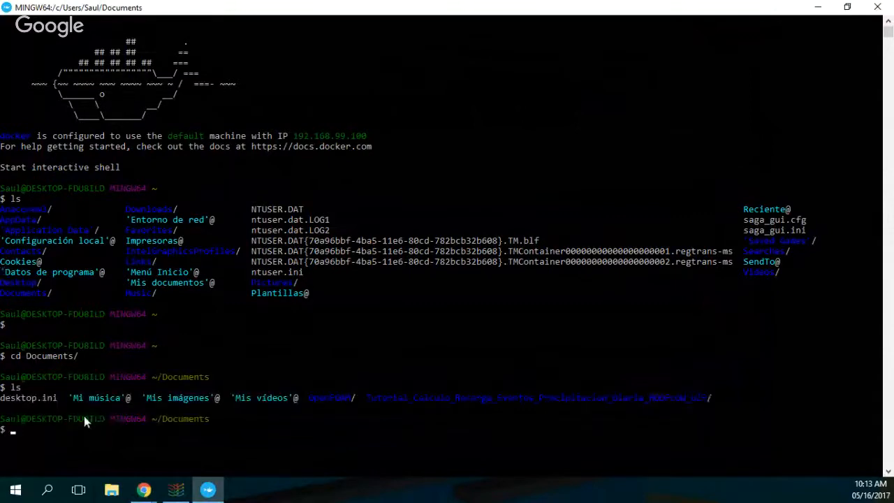
mouse_move(319, 414)
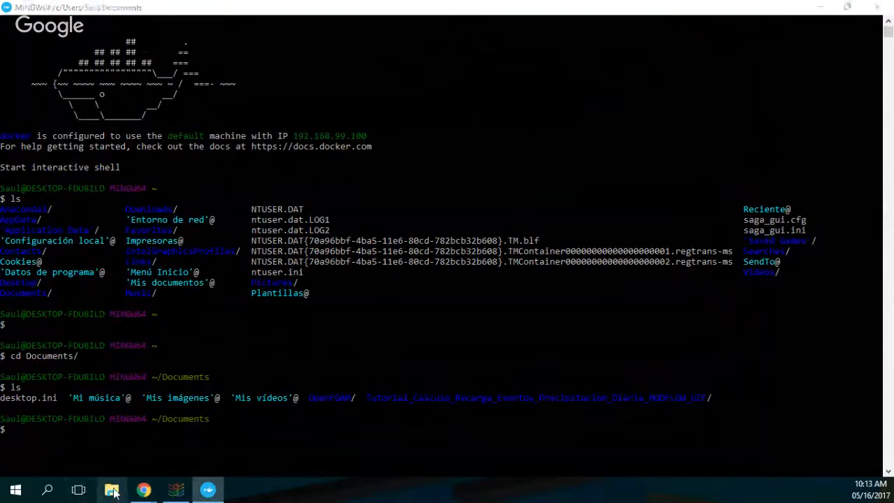
click(112, 489)
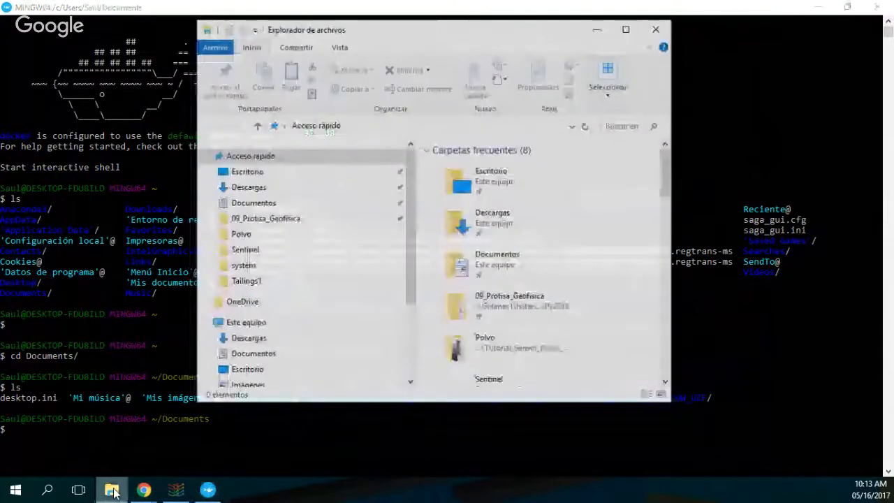
click(253, 202)
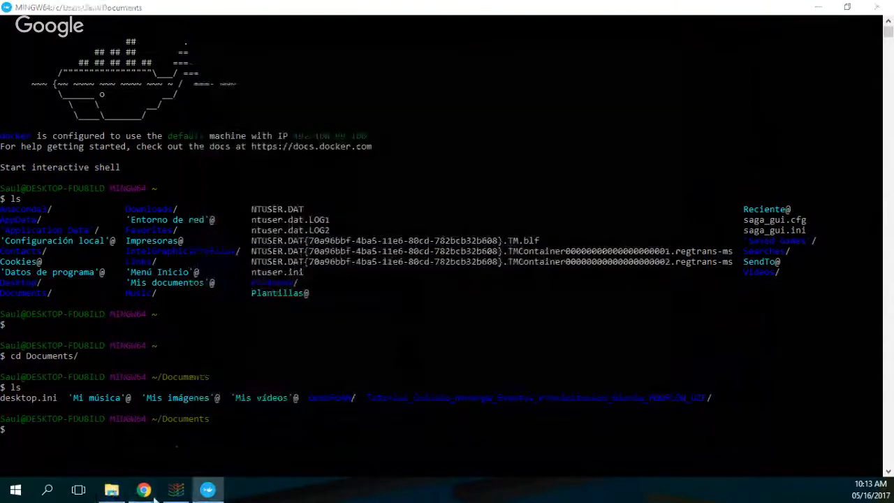
mouse_move(142, 489)
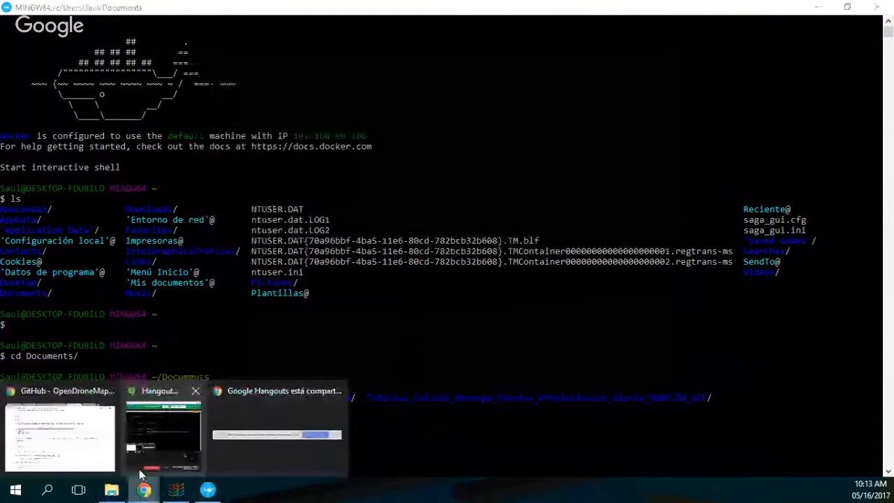
click(59, 437)
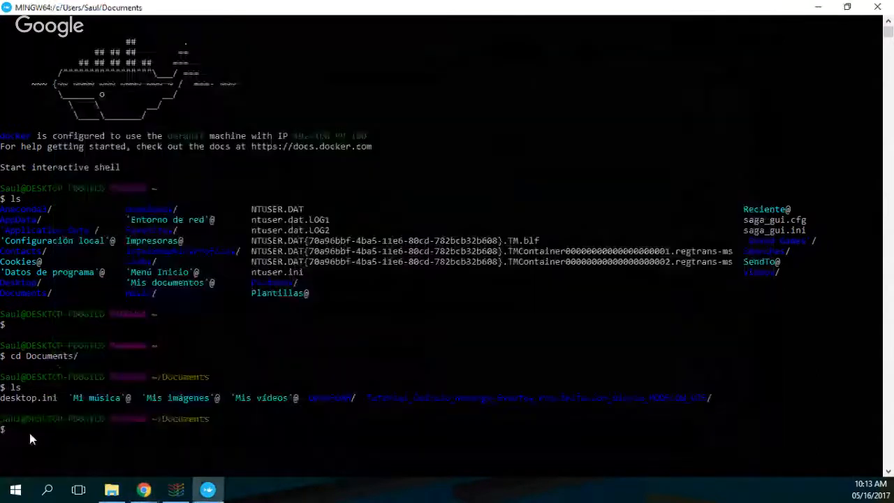
text(git clone https://github.com/OpenDroneMap/WebODM --config core.autocrlf=input)
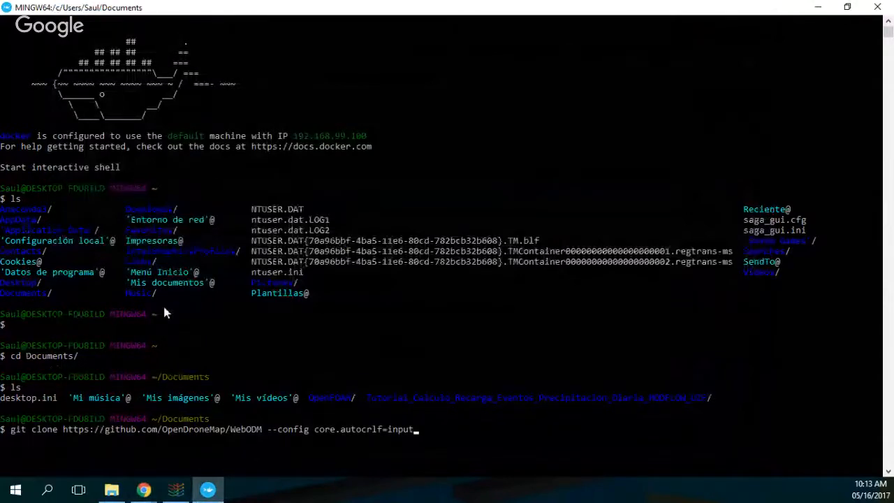
mouse_move(5, 301)
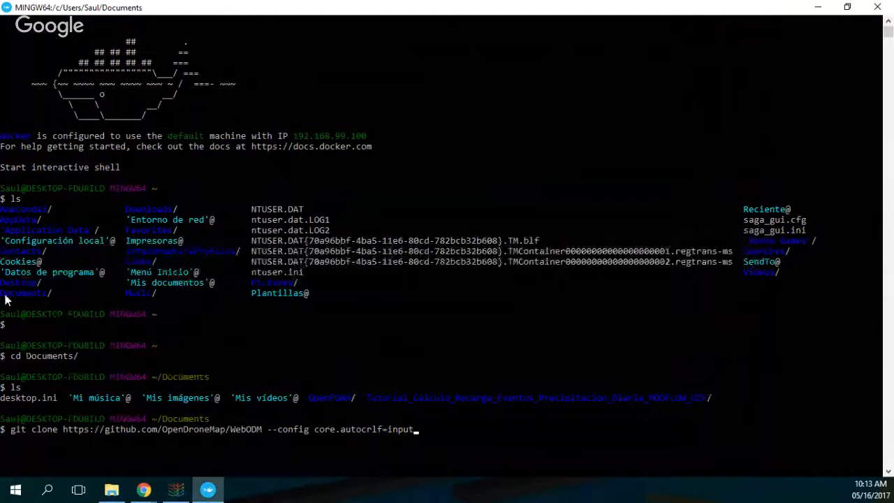
mouse_move(18, 363)
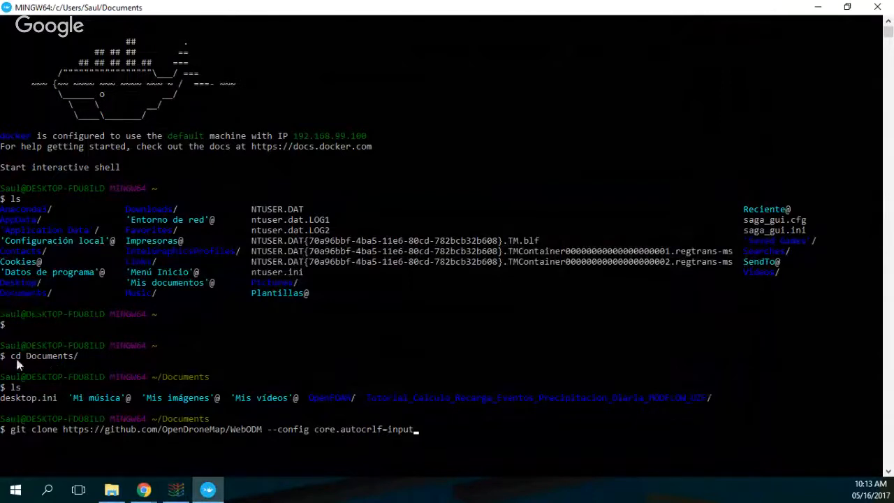
mouse_move(279, 371)
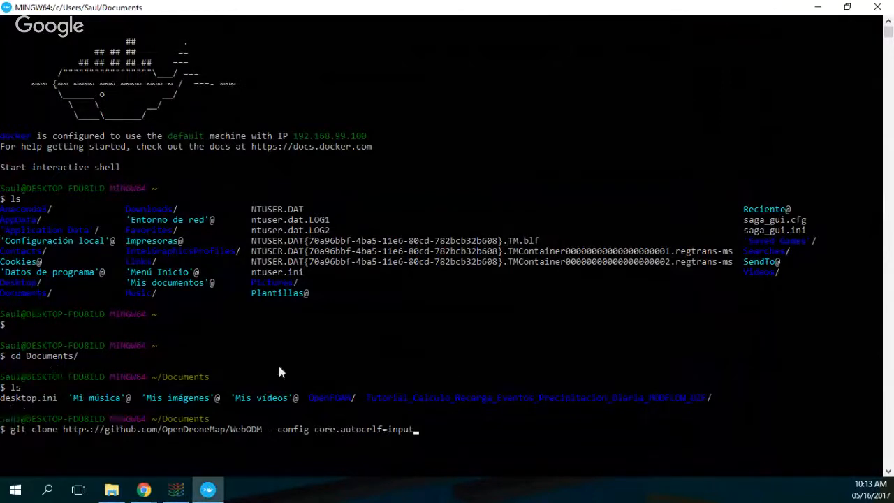
mouse_move(82, 415)
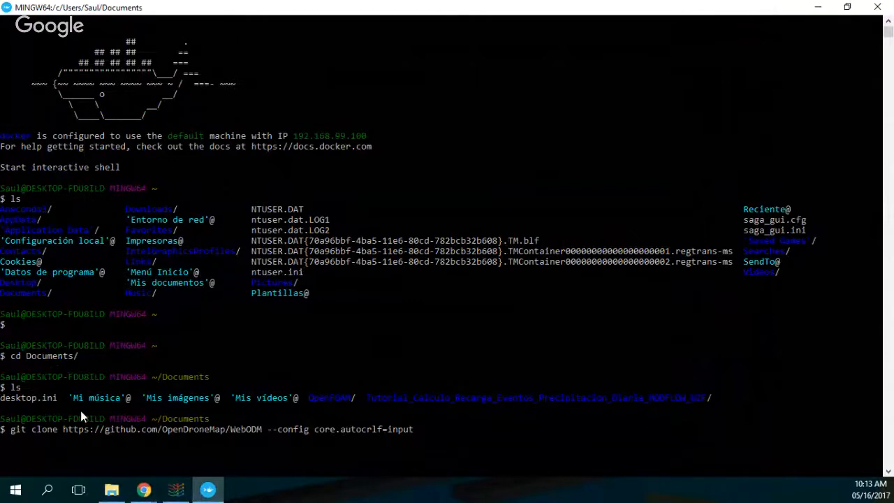
key(Return)
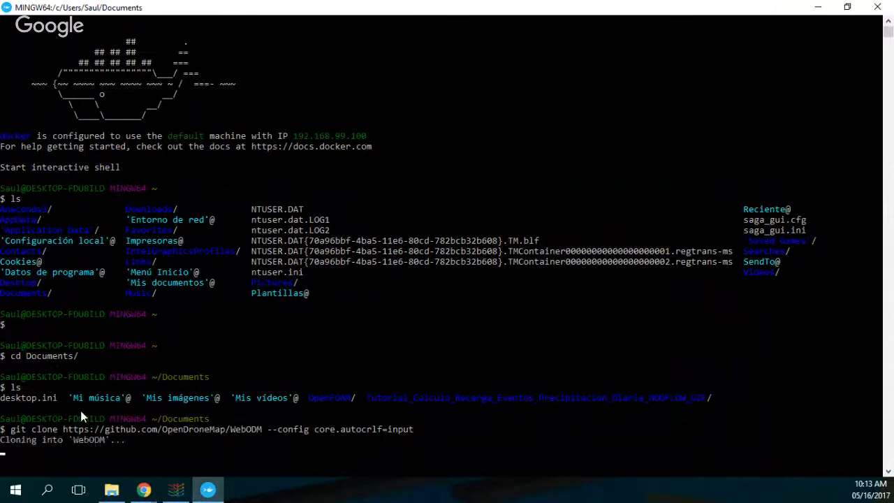